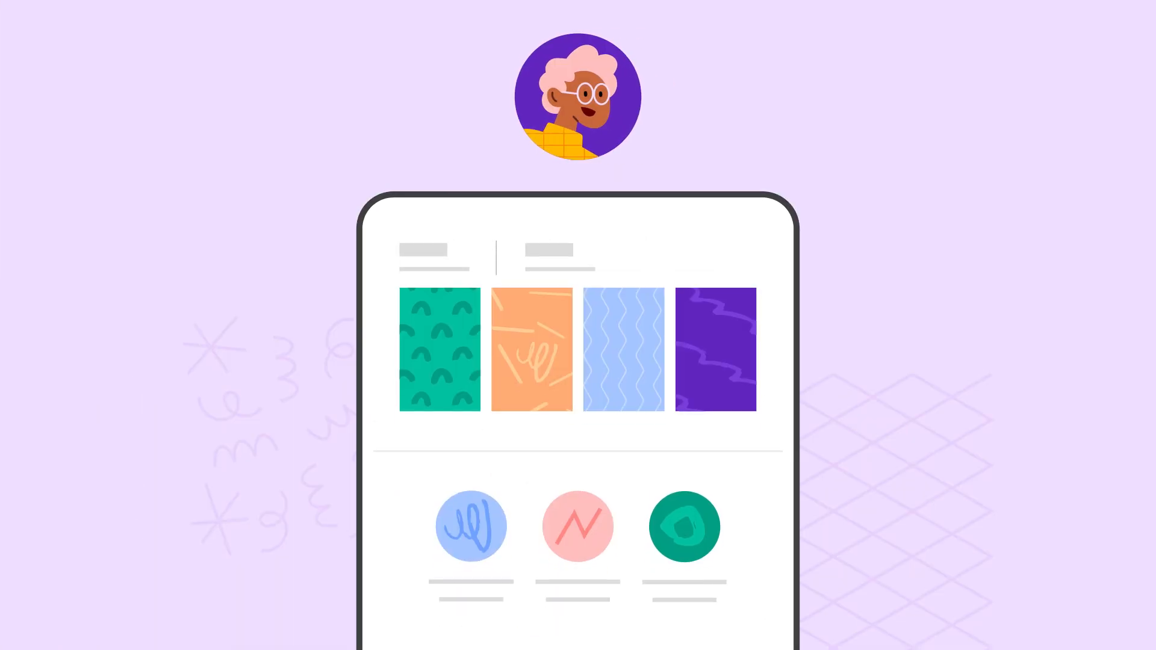
# Step: Open your channel page and its Analytics, showing 13.6K watch time over 28 days
pyautogui.scroll(-3)
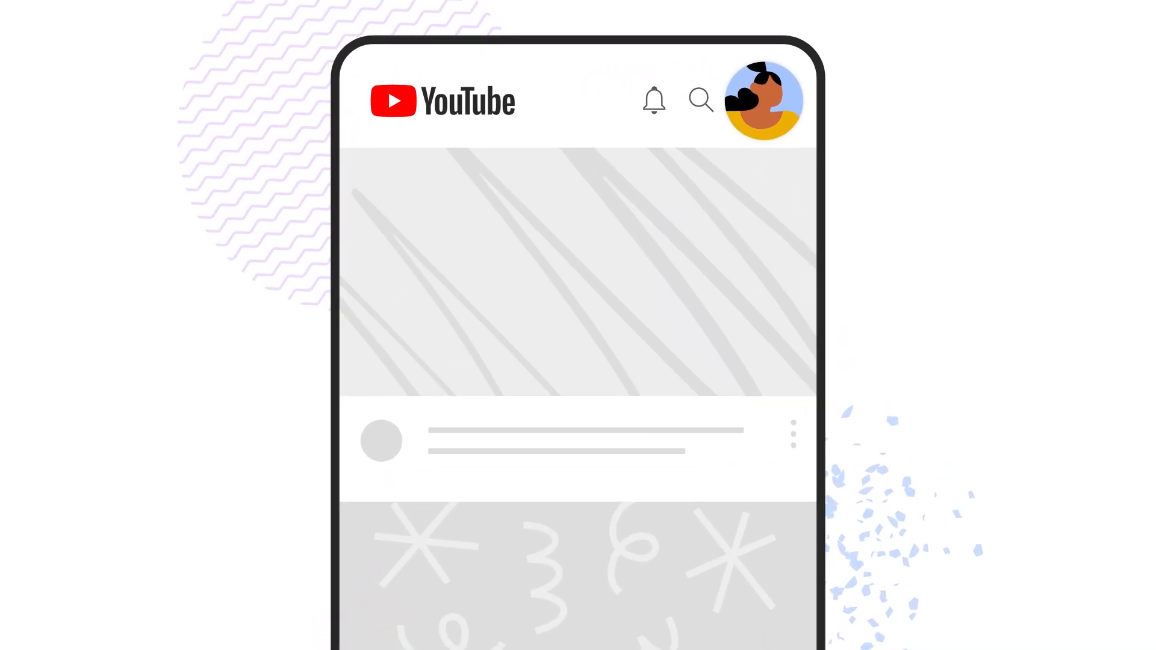
pyautogui.click(762, 100)
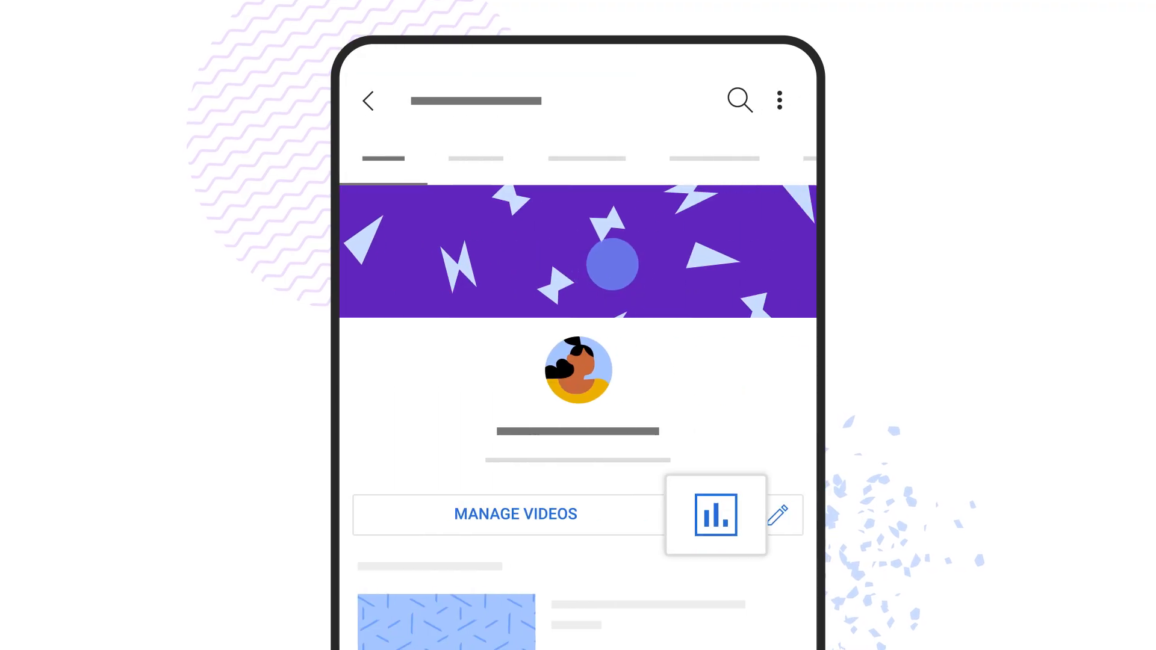
pyautogui.click(714, 515)
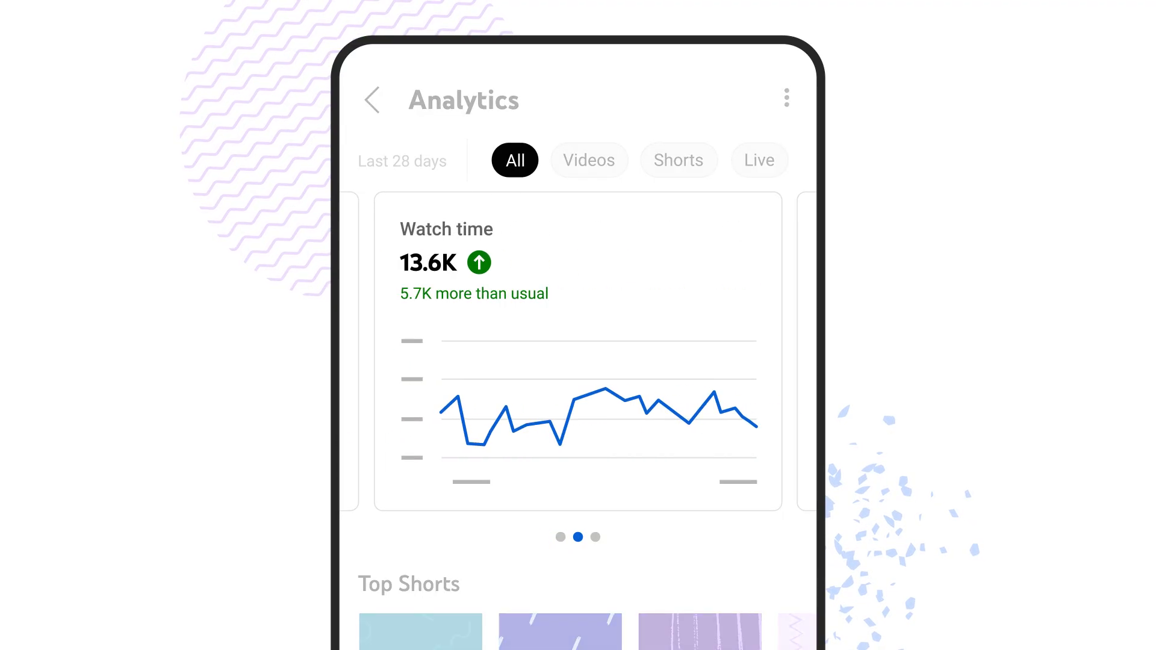
# Step: Swipe the All/Videos/Shorts/Live chips and scroll down to Top Shorts and Top videos
pyautogui.hscroll(-3)
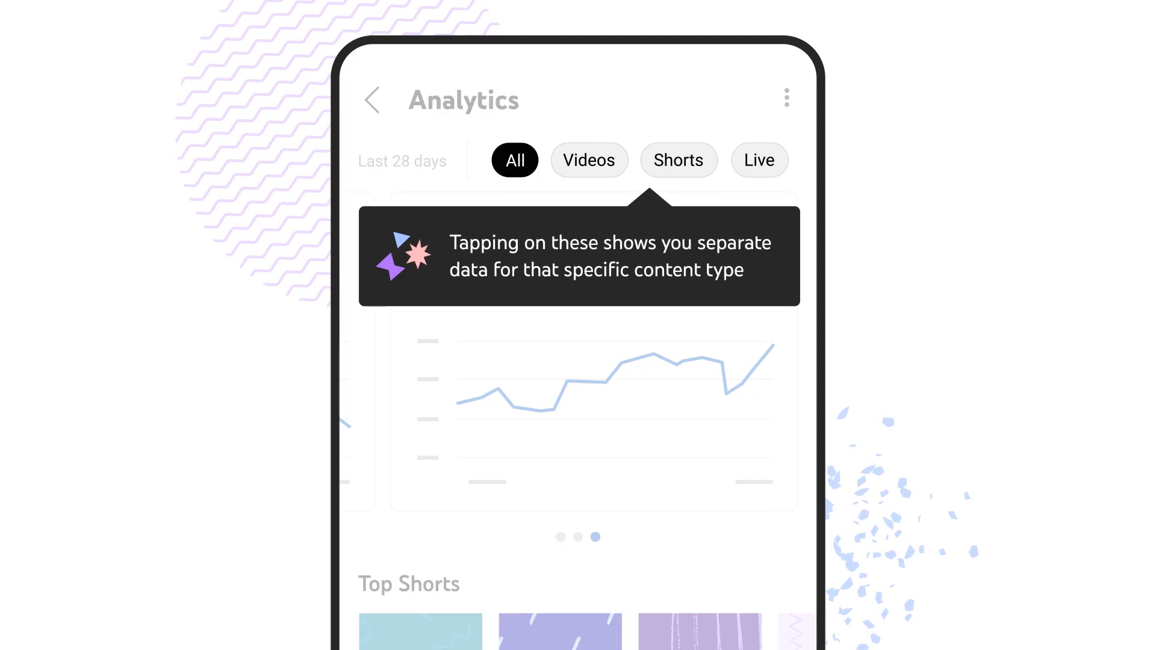
pyautogui.scroll(-3)
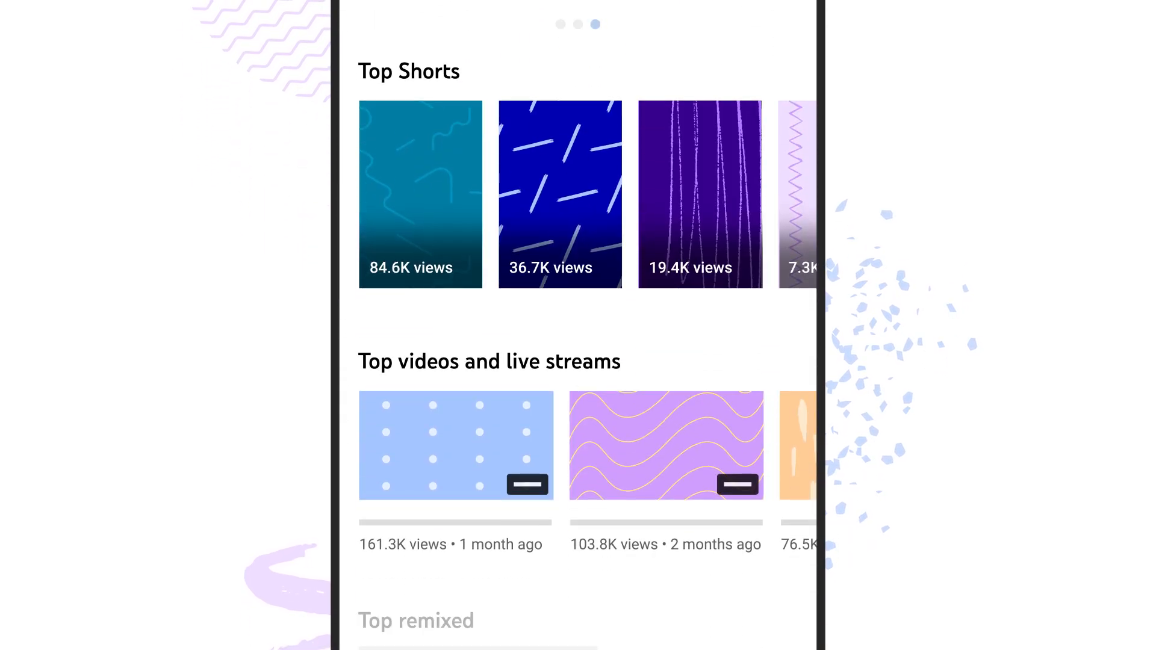
# Step: Scroll to Top remixed (318K remix views, 12 remixes) and swipe its carousel
pyautogui.scroll(-3)
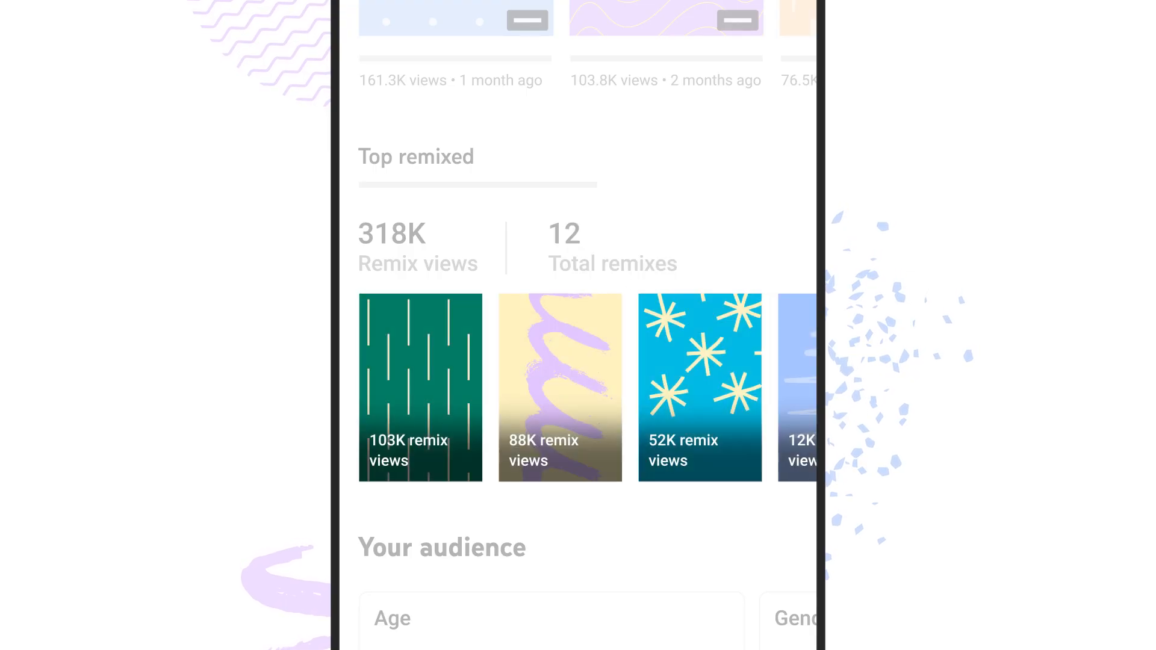
pyautogui.hscroll(-3)
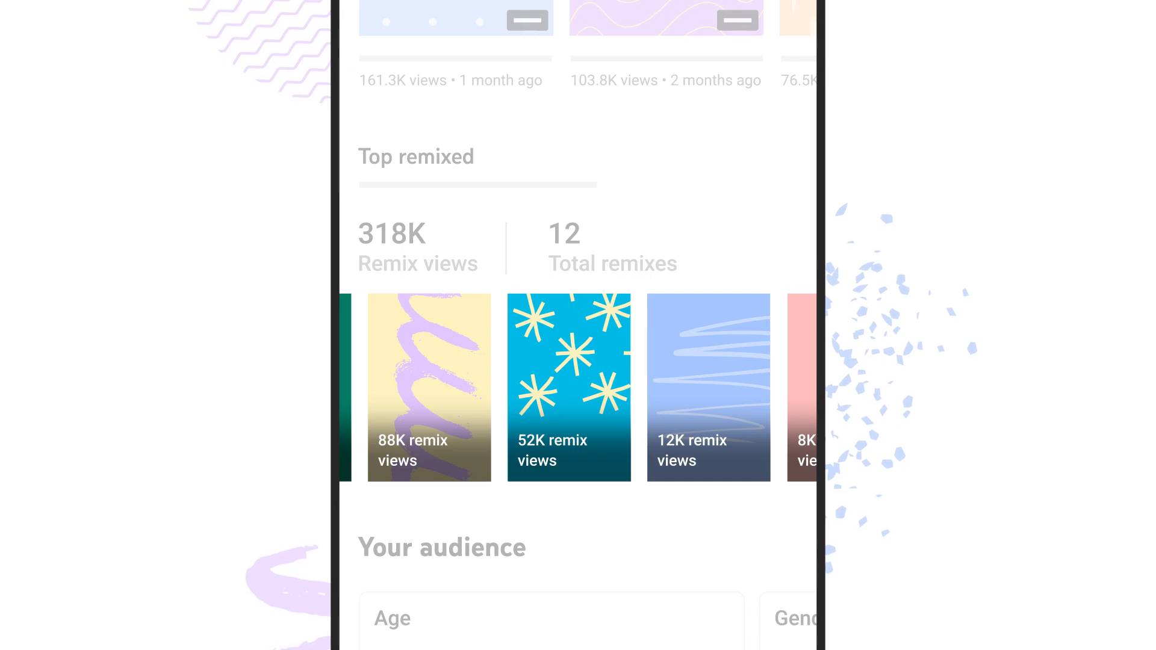
# Step: Scroll through audience age and geography, Channels they watch, and Videos they watch
pyautogui.scroll(-3)
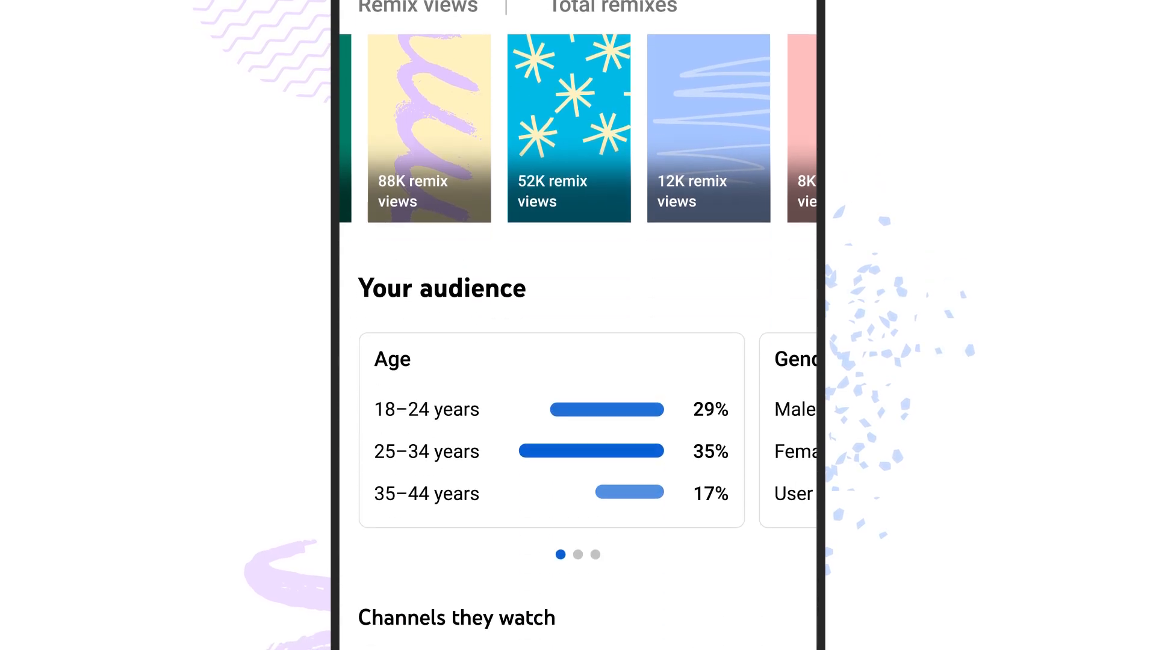
pyautogui.scroll(-3)
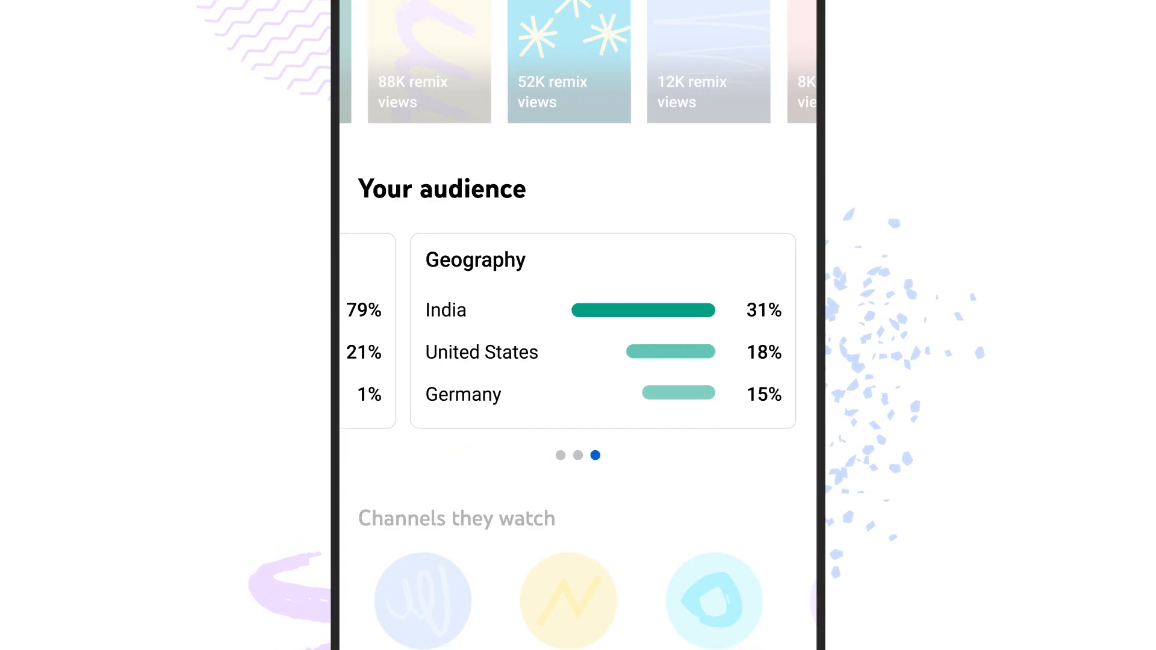
pyautogui.scroll(-3)
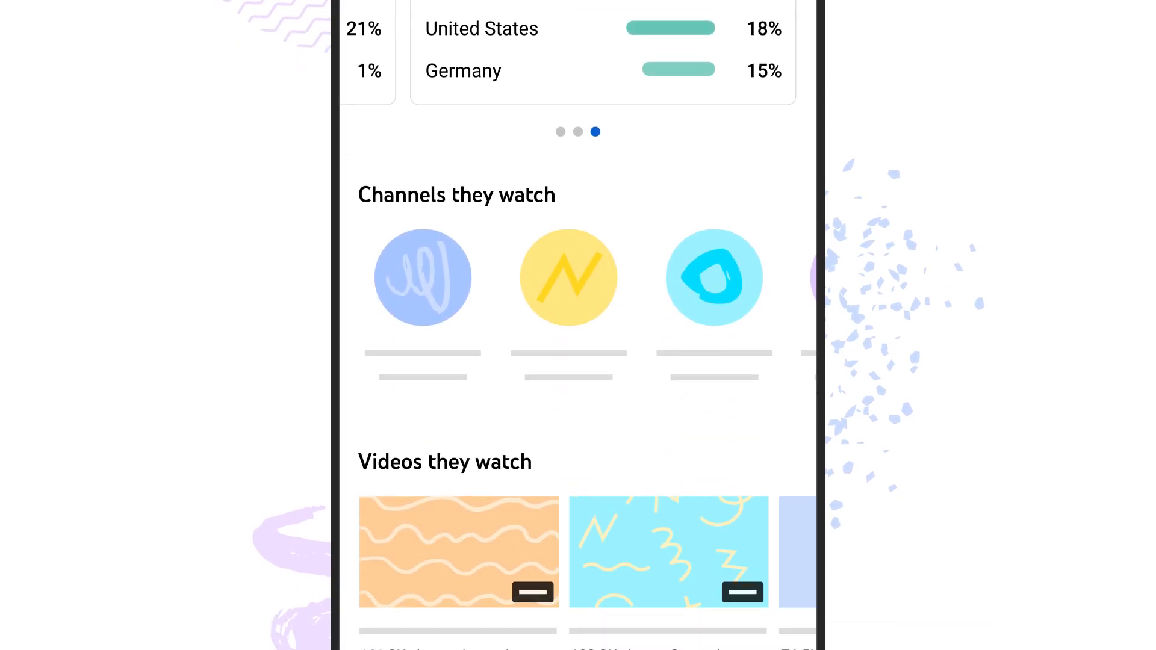
pyautogui.scroll(-3)
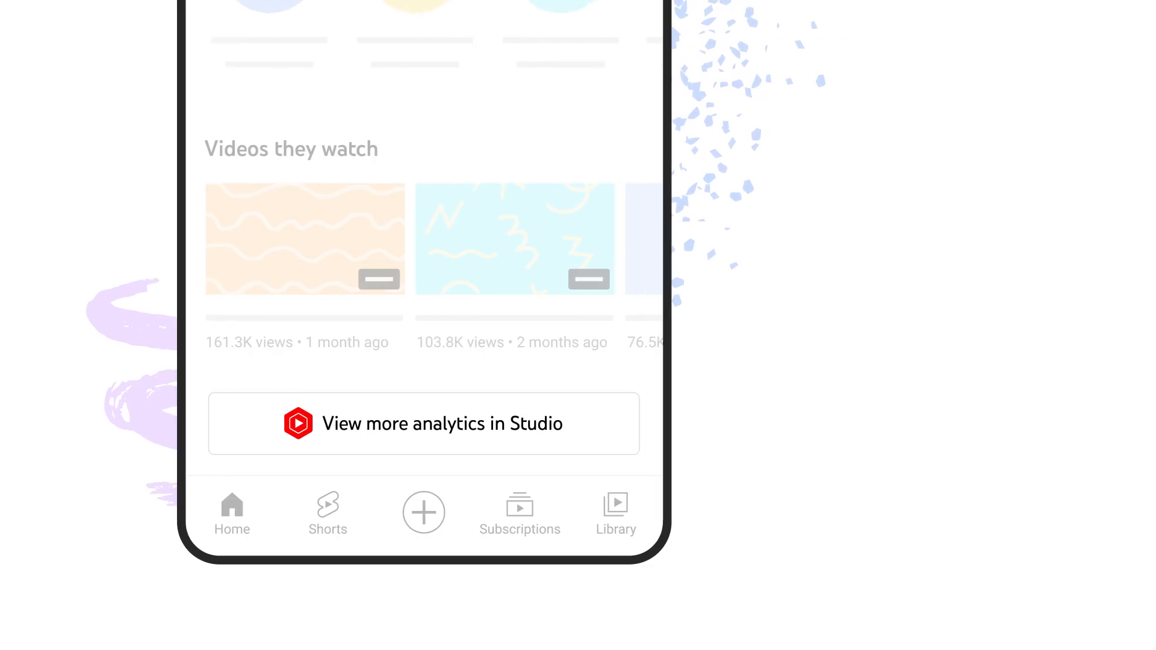
# Step: View the 19.4K-view Short's analytics from Top Shorts, then return to Home
pyautogui.click(424, 423)
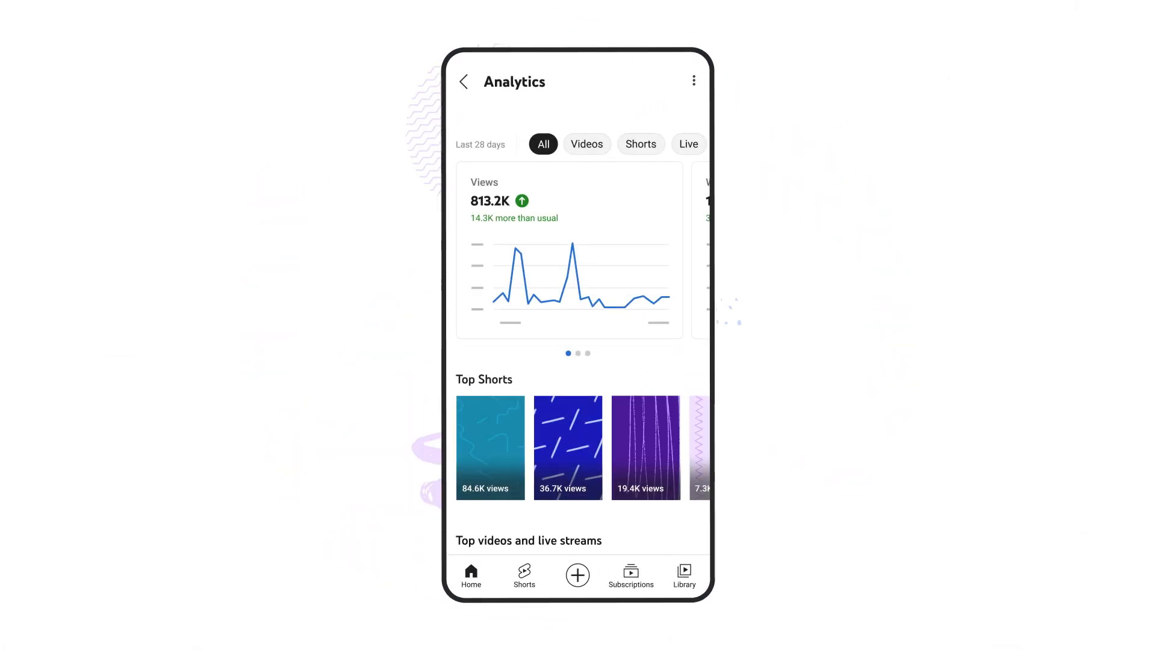
pyautogui.click(644, 447)
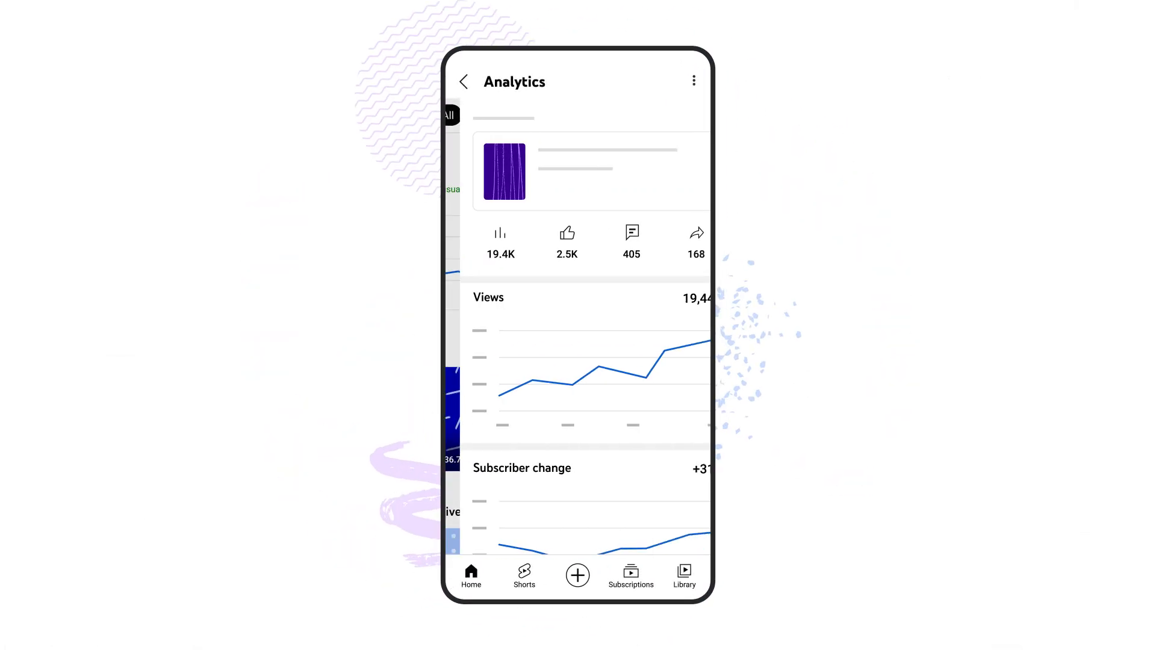
pyautogui.click(463, 81)
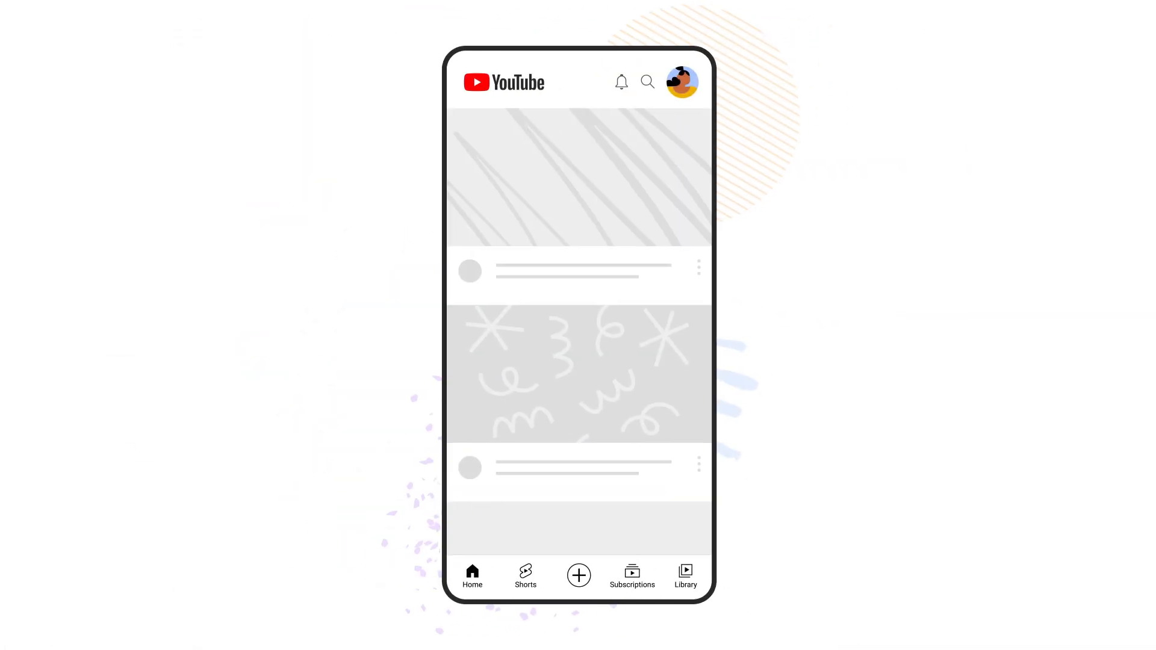
# Step: From Your videos, play the purple Short and open its analytics (8.4K views)
pyautogui.click(685, 575)
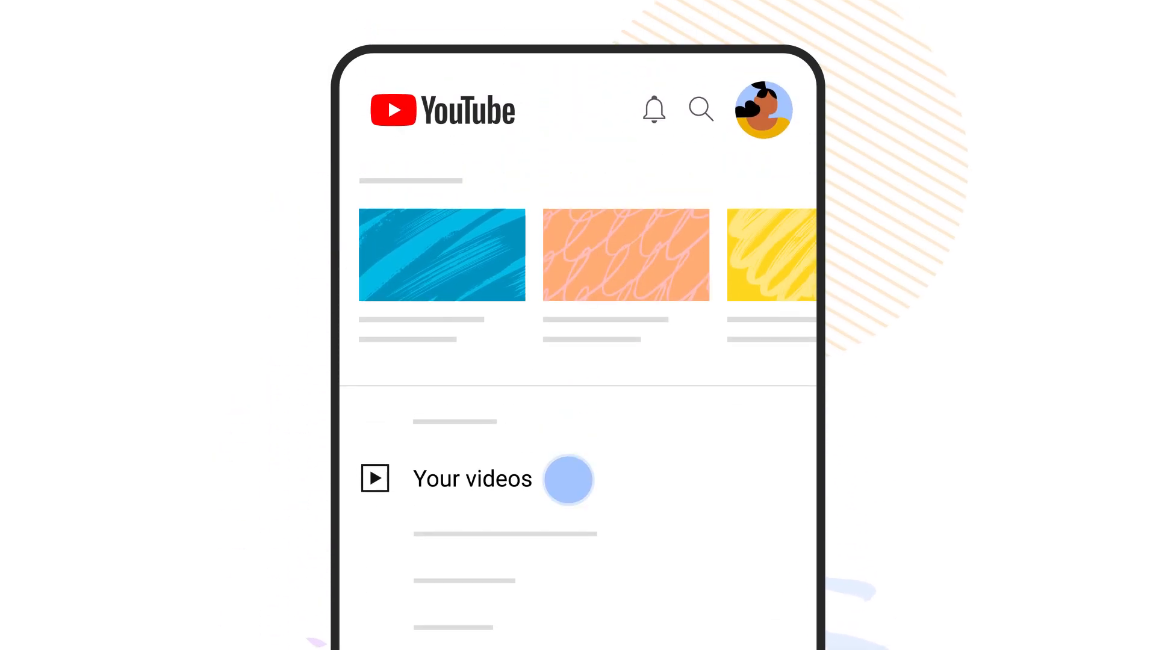
pyautogui.click(471, 478)
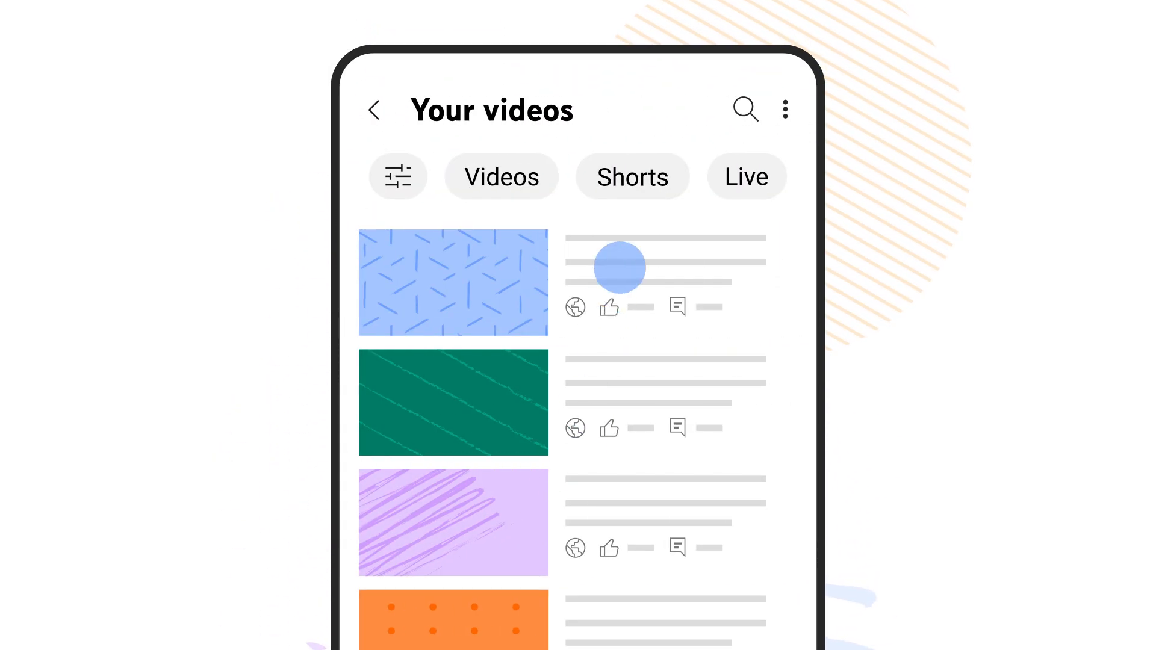
pyautogui.click(630, 177)
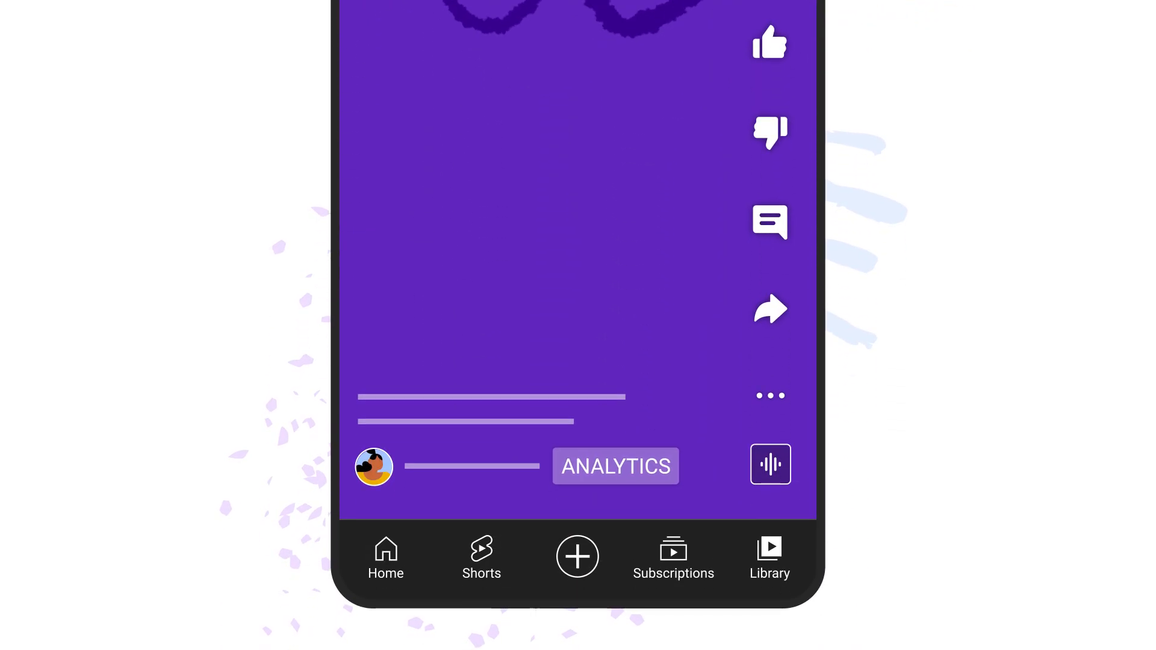
pyautogui.click(614, 466)
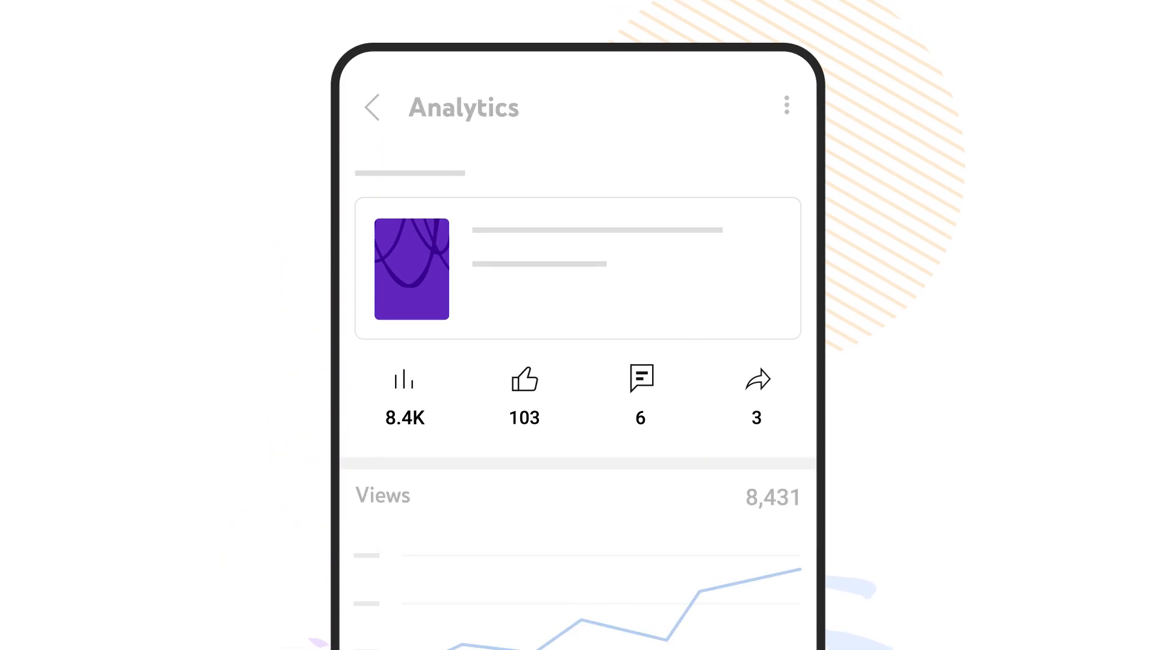
# Step: Scroll past 8,431 views and +174 subscribers to Top remixed showing 1.8K remix views
pyautogui.scroll(-3)
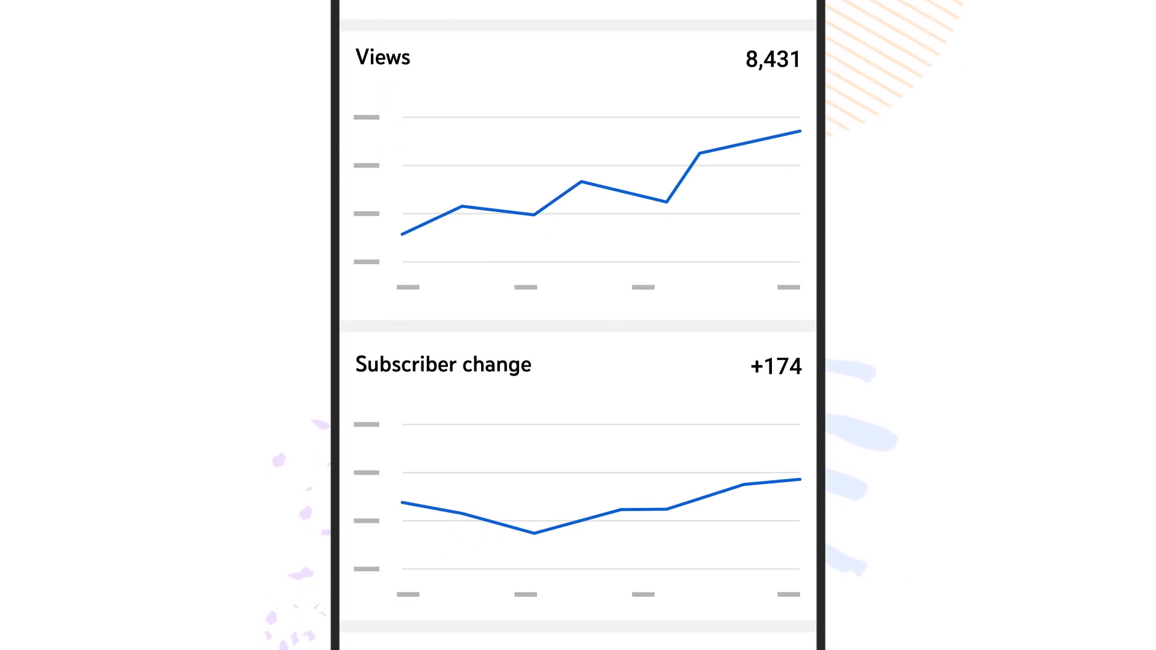
pyautogui.scroll(-3)
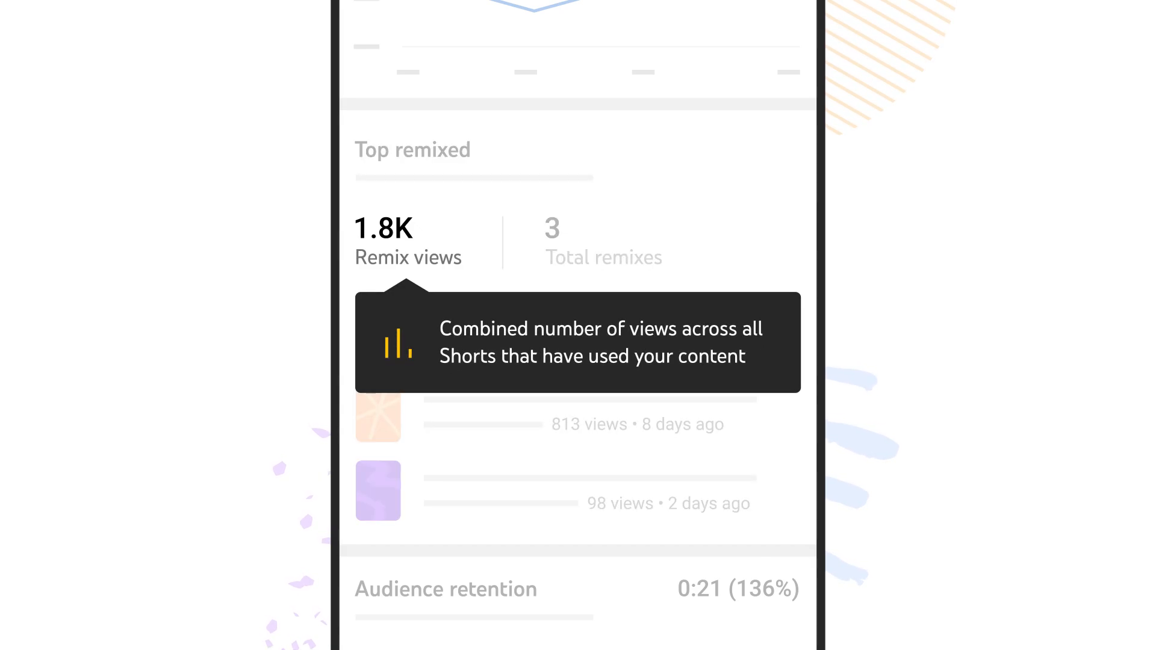
pyautogui.moveTo(603, 243)
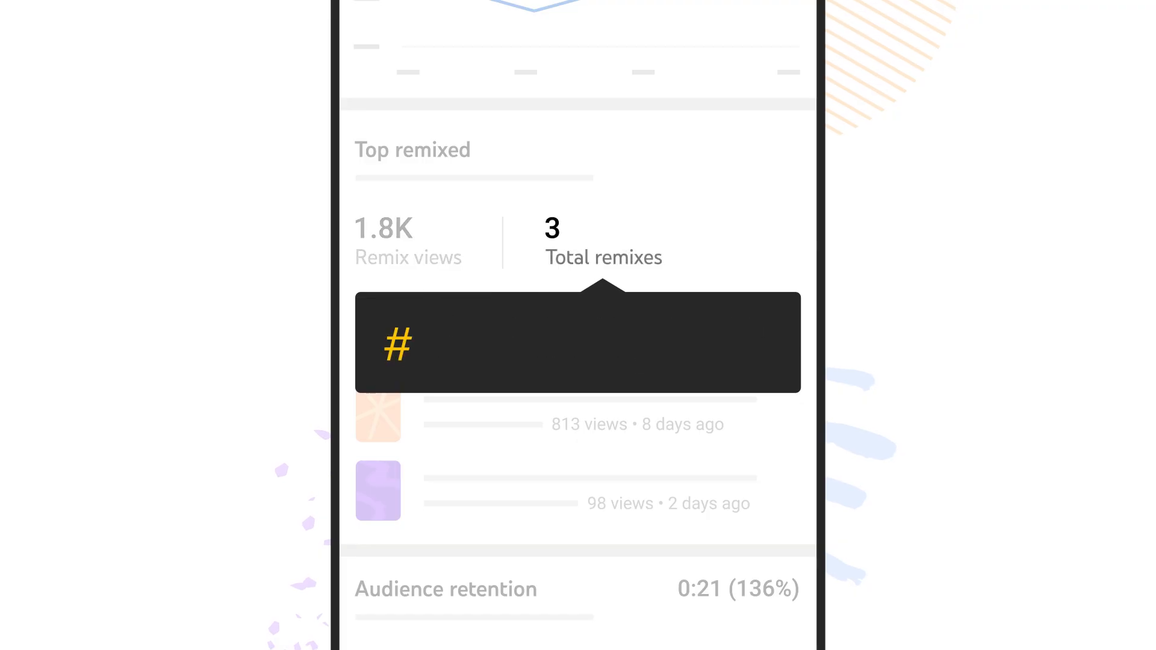
pyautogui.moveTo(602, 257)
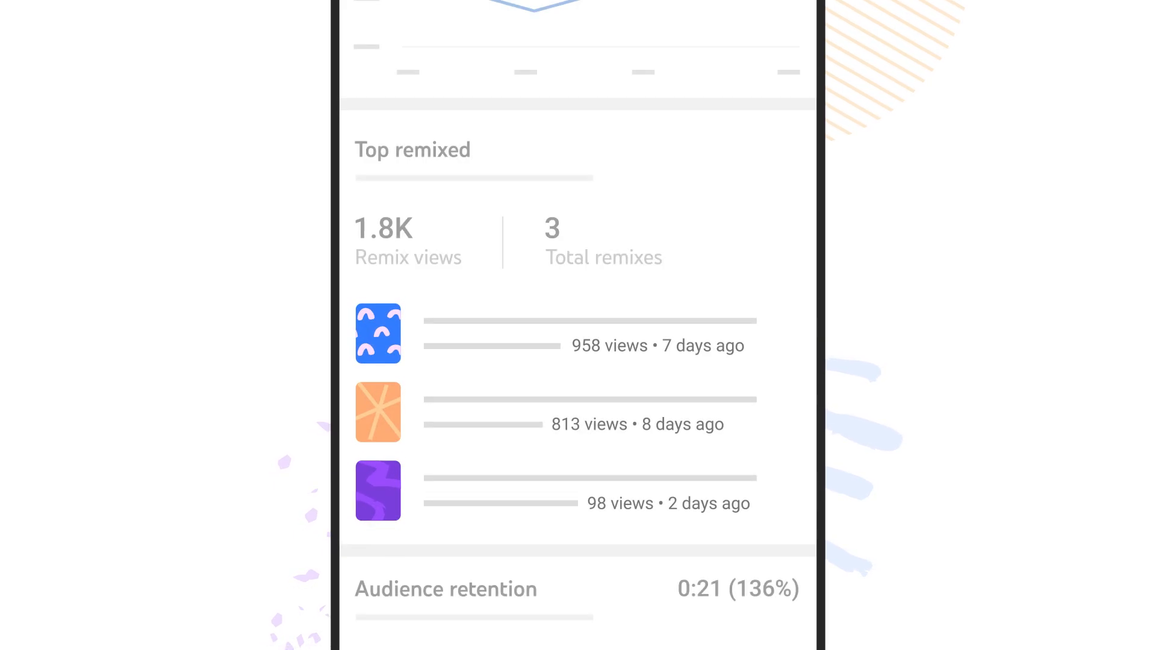
# Step: Scroll past the three remixes to audience retention of 0:21 (136%)
pyautogui.scroll(-3)
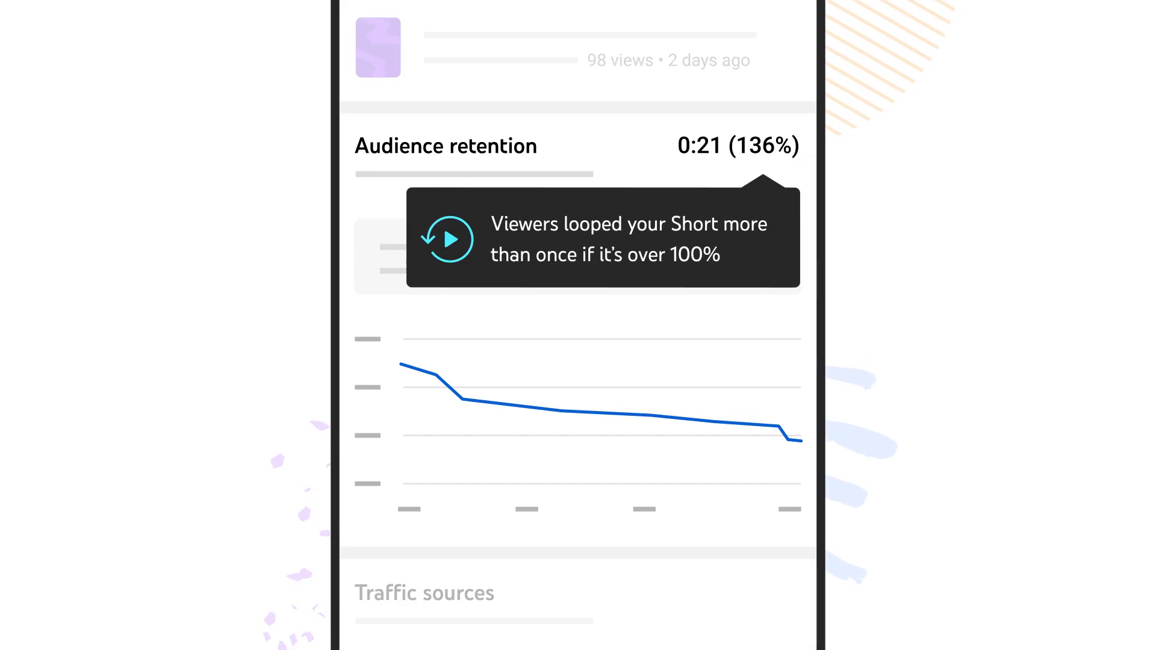
# Step: Scroll to Traffic sources: Shorts feed 78%, YouTube search 13%
pyautogui.scroll(-3)
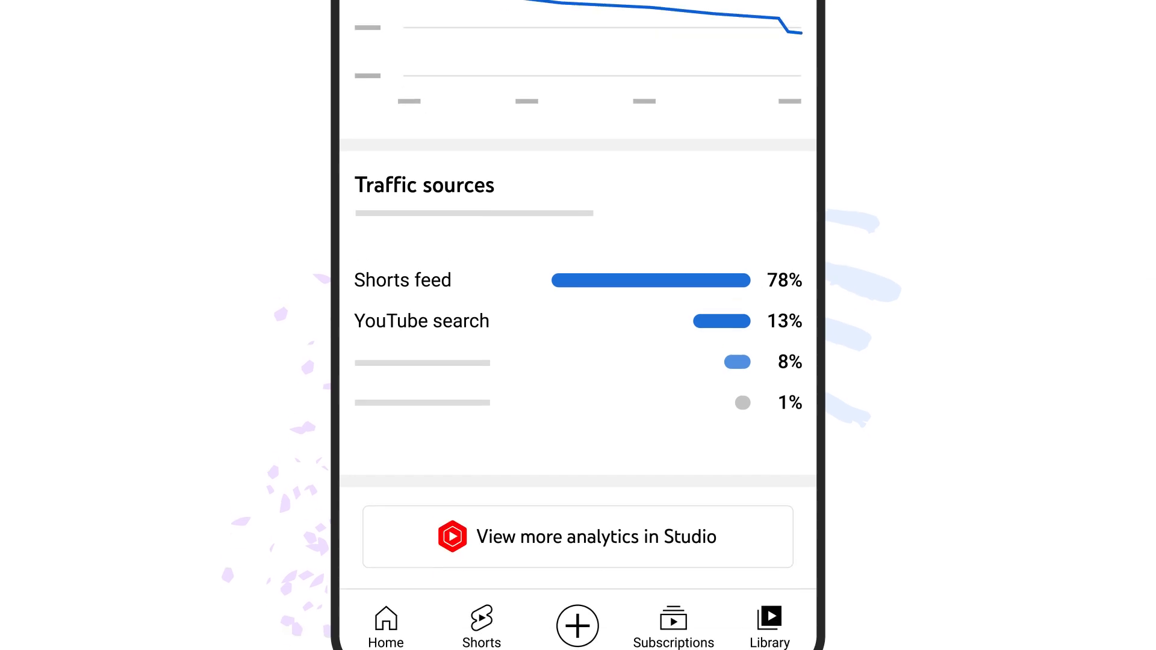
pyautogui.scroll(-3)
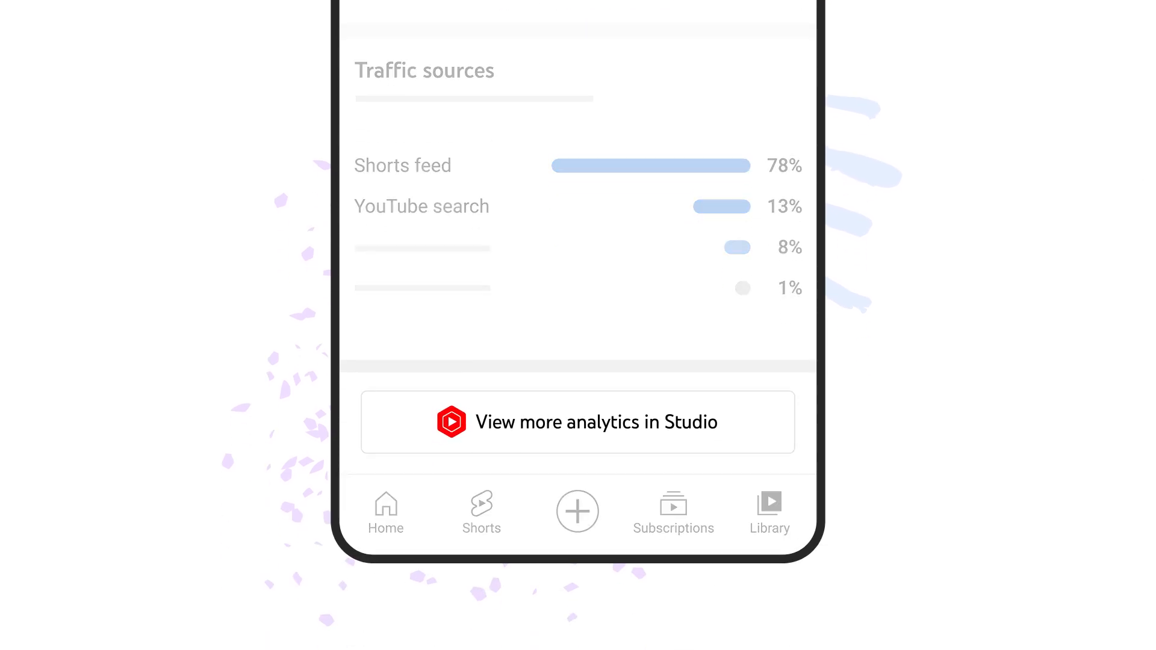